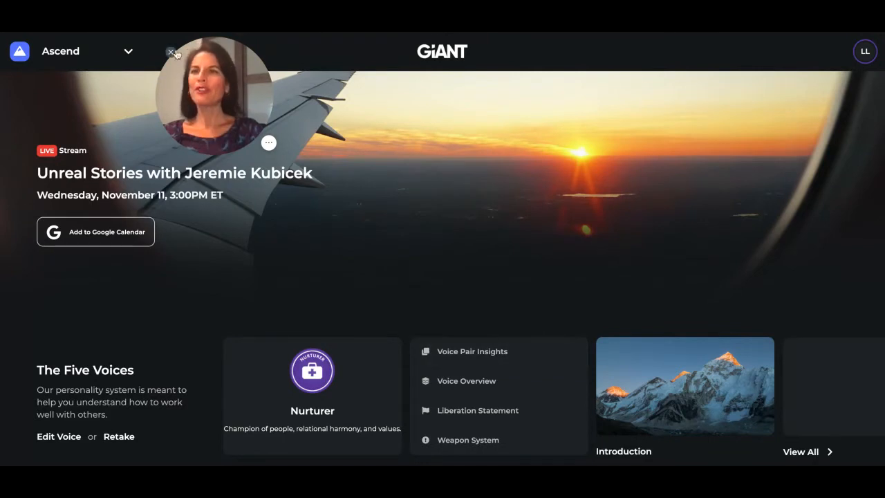
# Switch the workspace from Ascend to the Invincible product via the product switcher
pyautogui.click(127, 50)
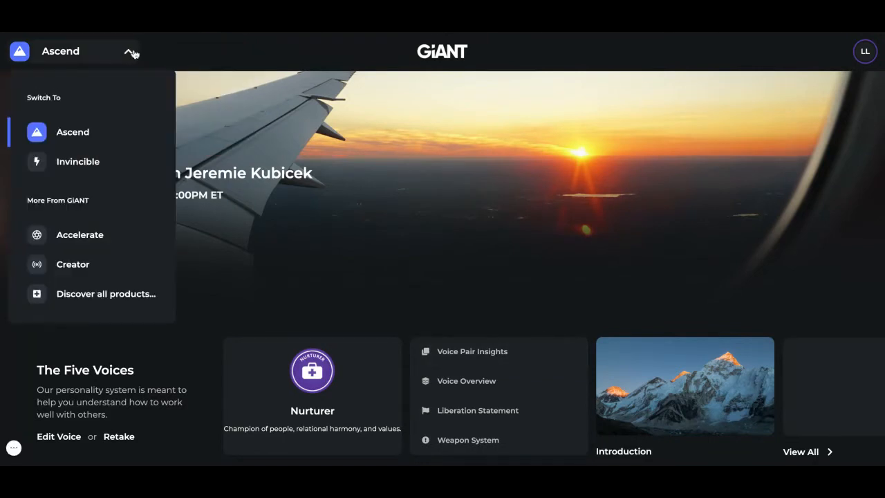
pyautogui.moveTo(65, 168)
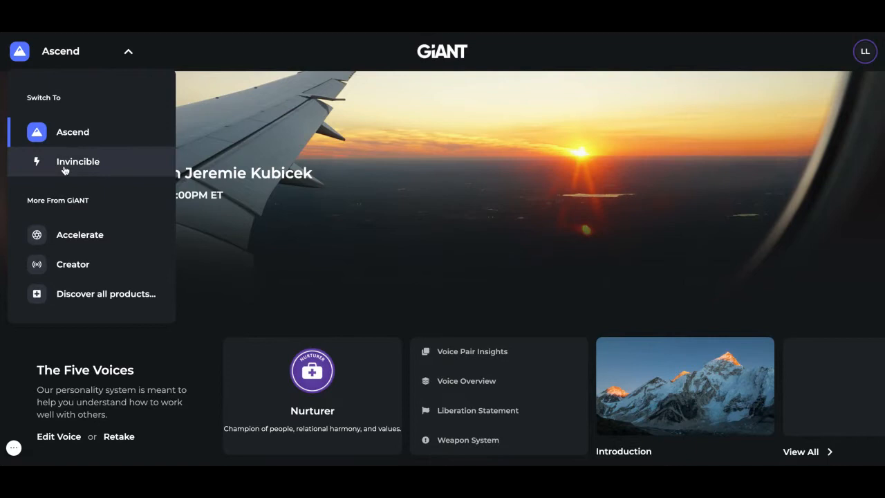
pyautogui.click(77, 160)
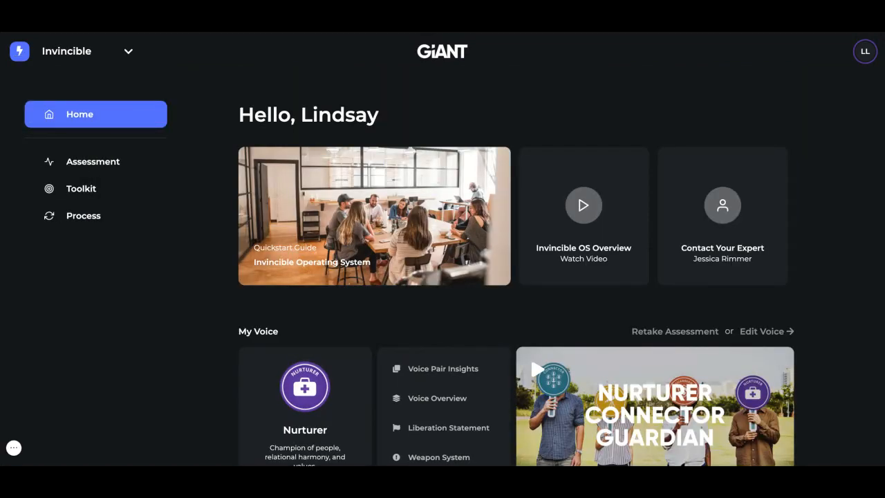
pyautogui.moveTo(296, 102)
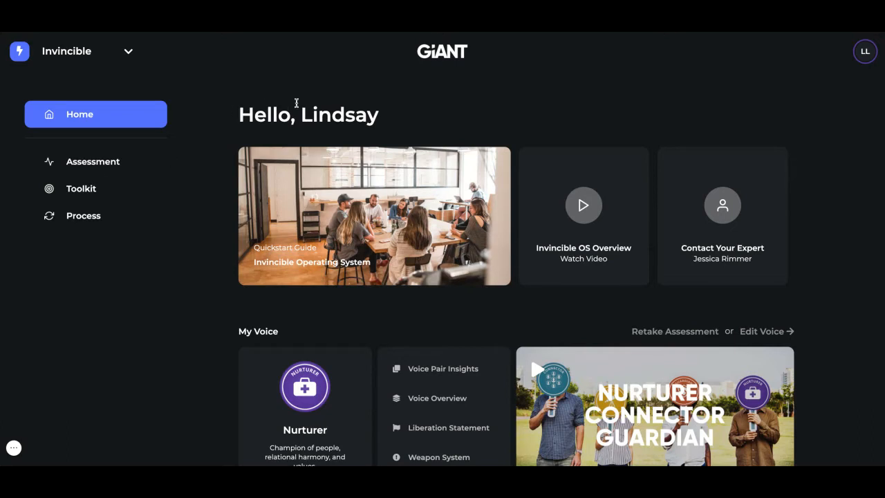
pyautogui.moveTo(266, 178)
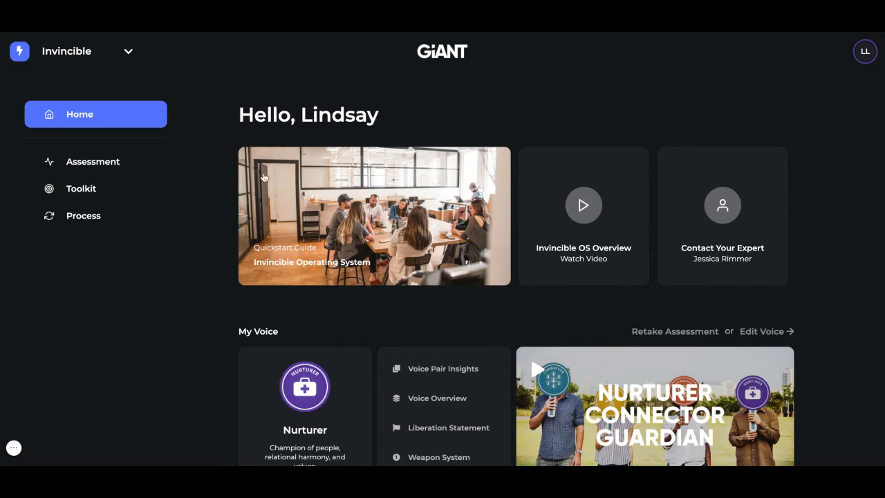
pyautogui.moveTo(285, 235)
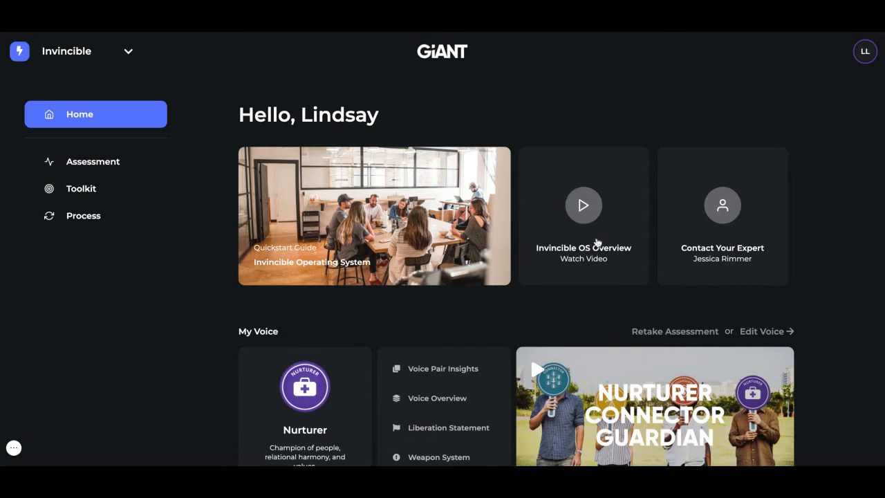
pyautogui.moveTo(735, 225)
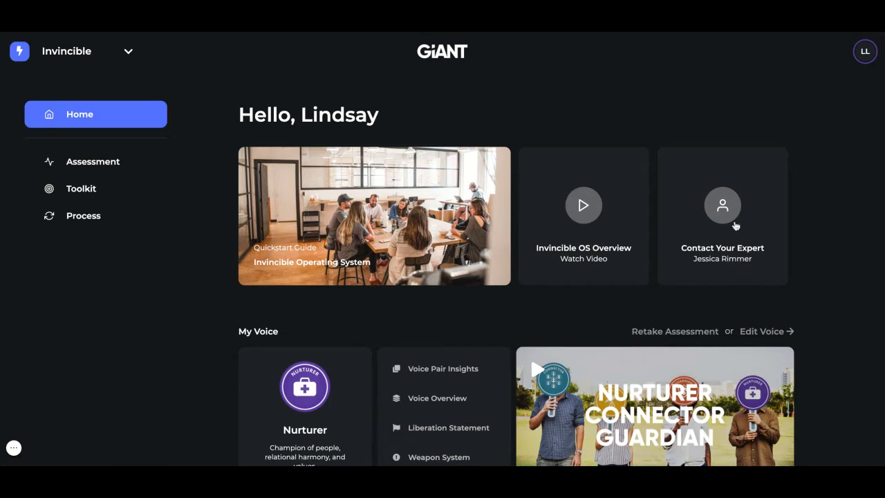
pyautogui.moveTo(754, 232)
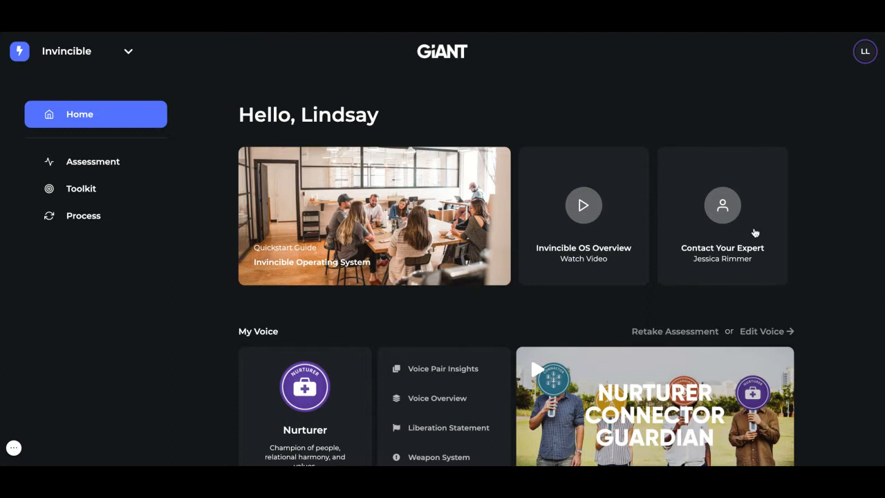
pyautogui.moveTo(755, 216)
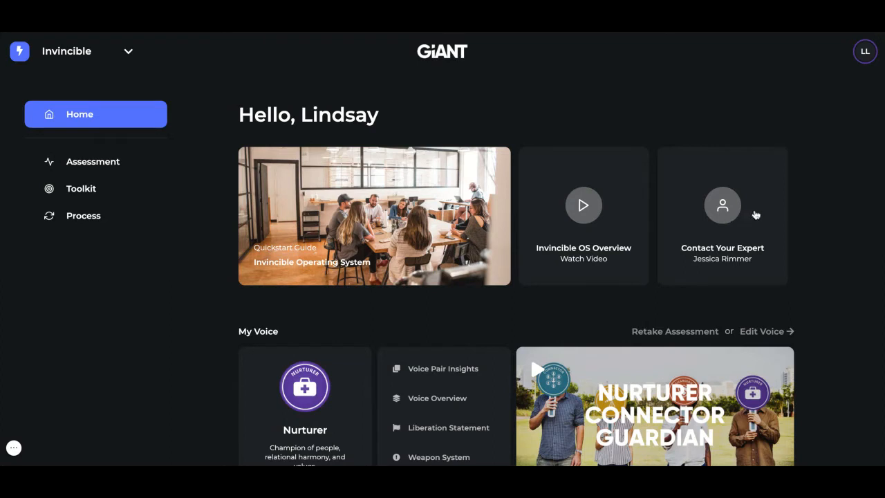
pyautogui.moveTo(730, 207)
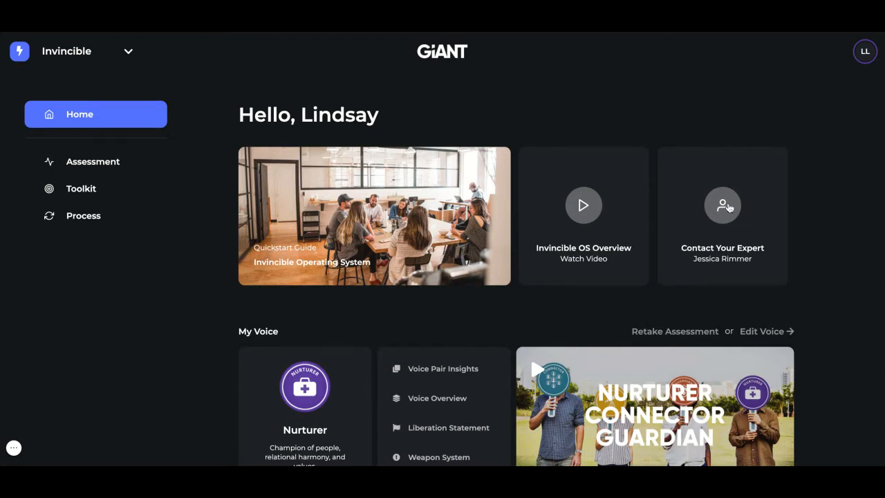
pyautogui.moveTo(746, 238)
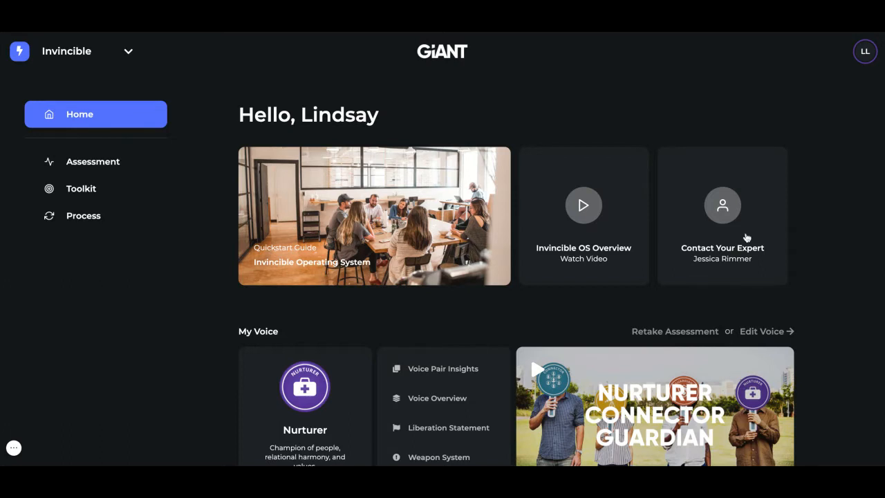
# Scroll the Home page down to the My Voice section showing the Nurturer voice
pyautogui.scroll(-3)
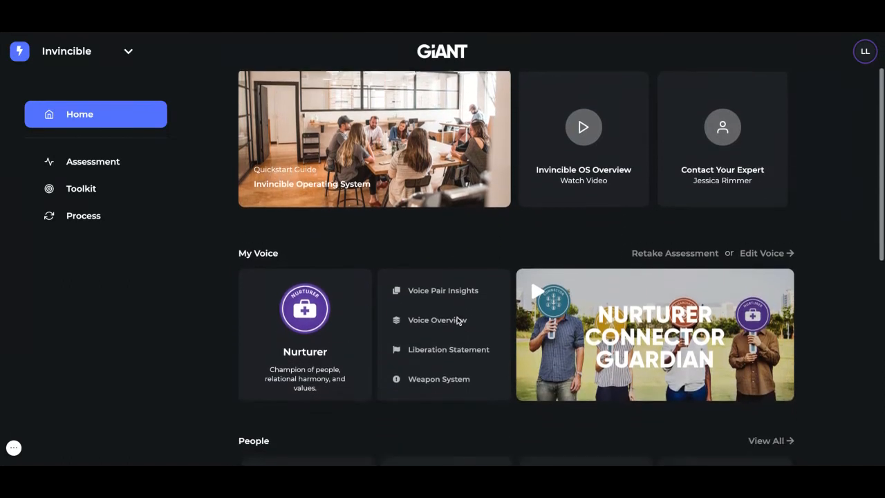
pyautogui.scroll(-3)
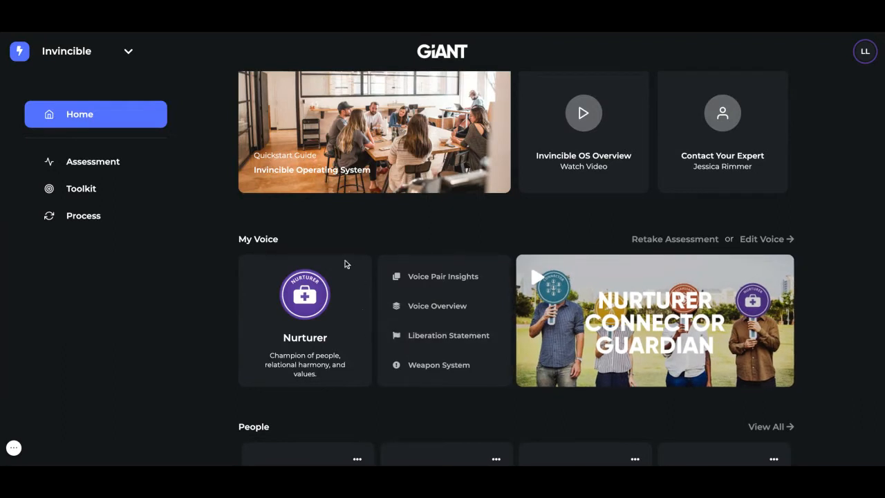
pyautogui.moveTo(345, 311)
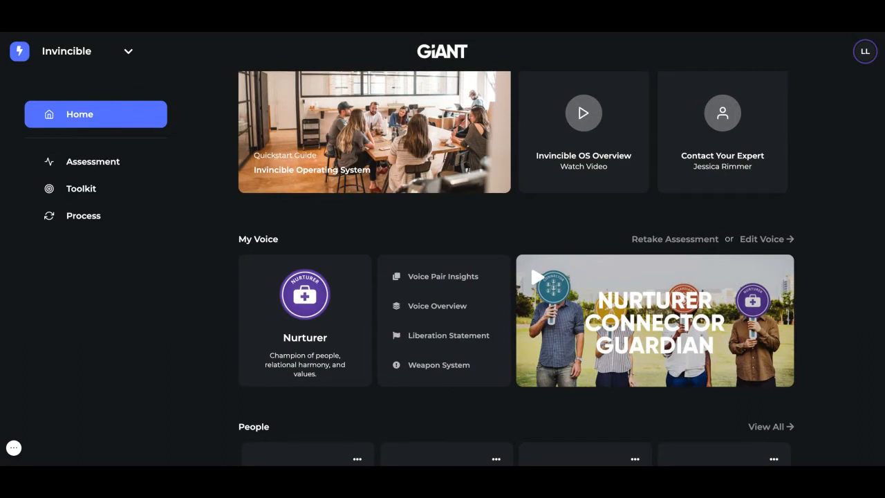
pyautogui.moveTo(291, 304)
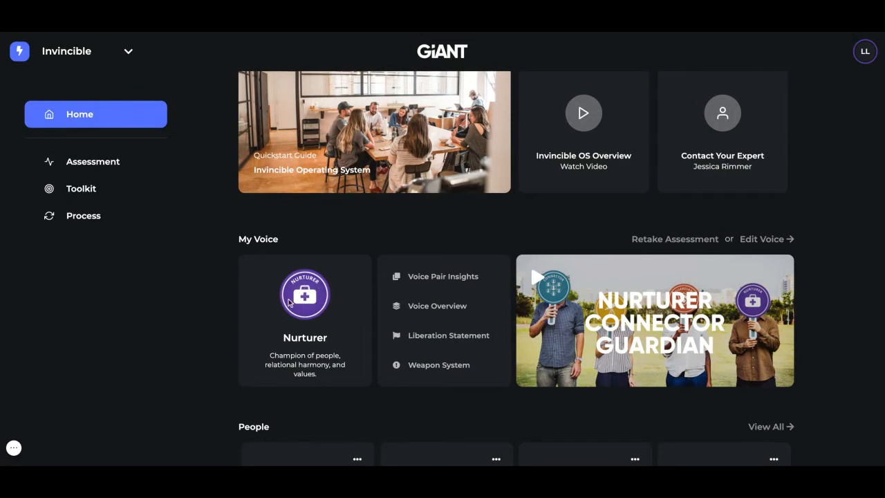
pyautogui.moveTo(492, 307)
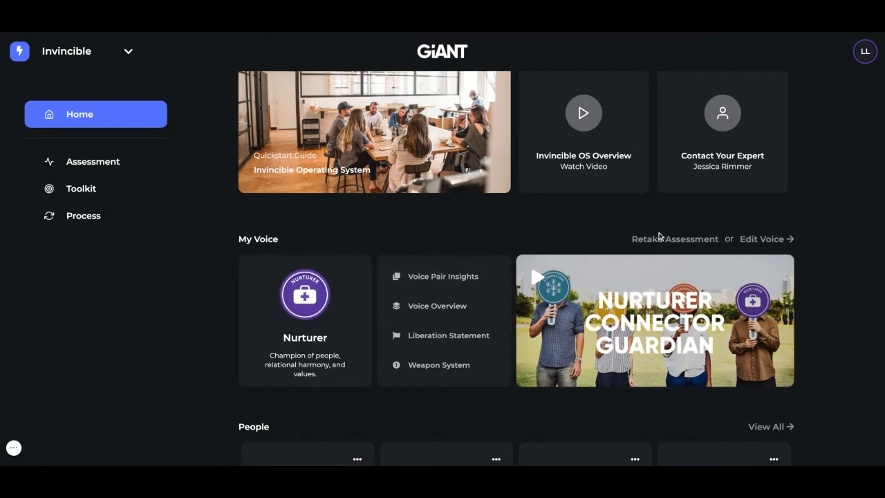
pyautogui.moveTo(759, 244)
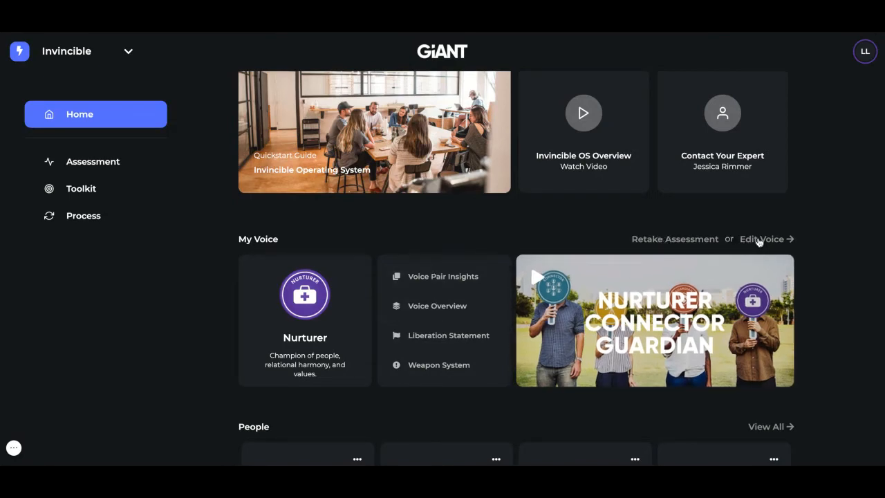
# Reach the People row and open the Arnall Family Foundation assessment dashboard from the sidebar
pyautogui.scroll(-3)
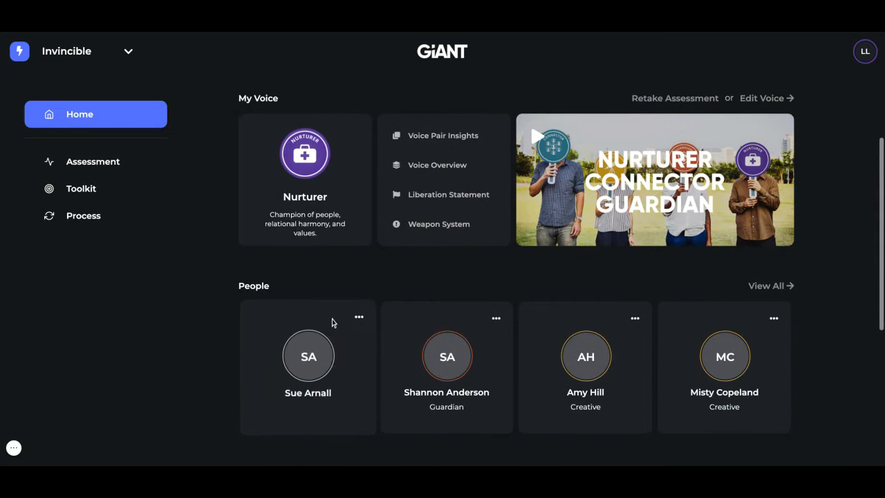
pyautogui.moveTo(613, 327)
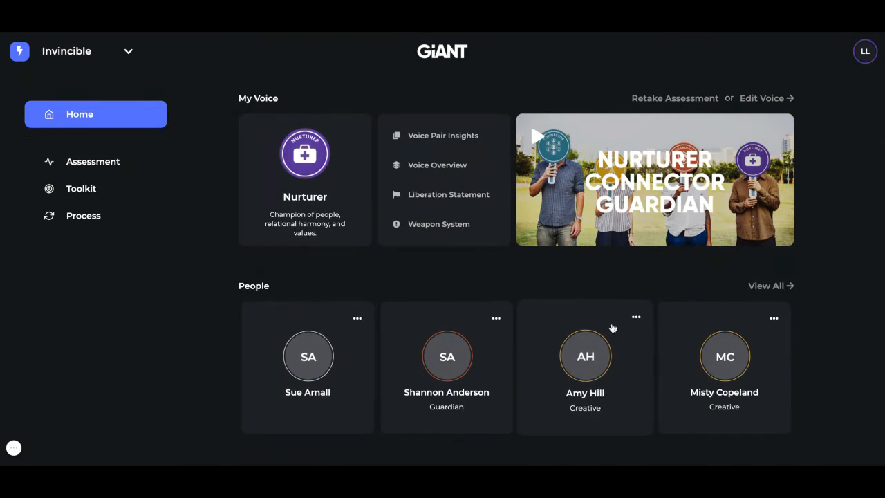
pyautogui.moveTo(372, 293)
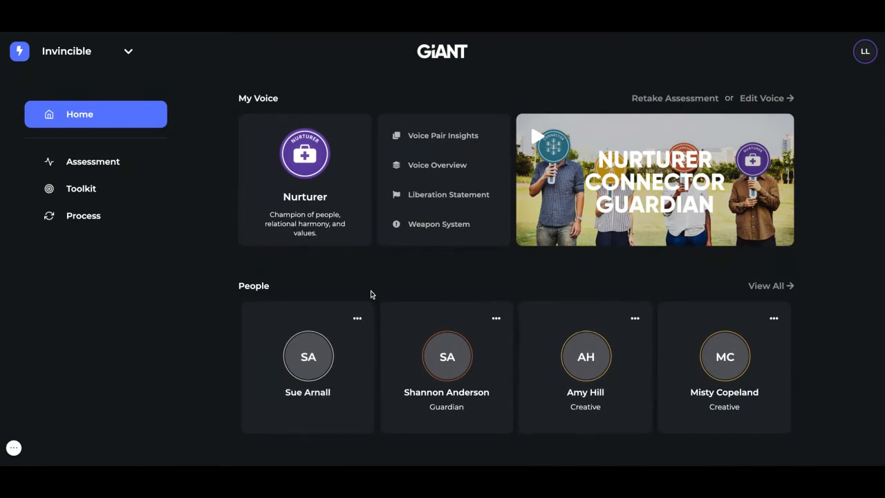
pyautogui.moveTo(757, 293)
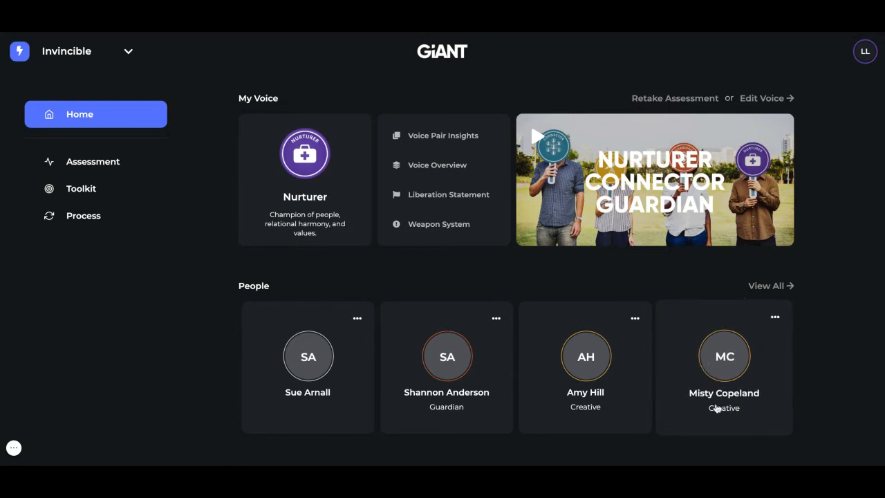
pyautogui.moveTo(767, 333)
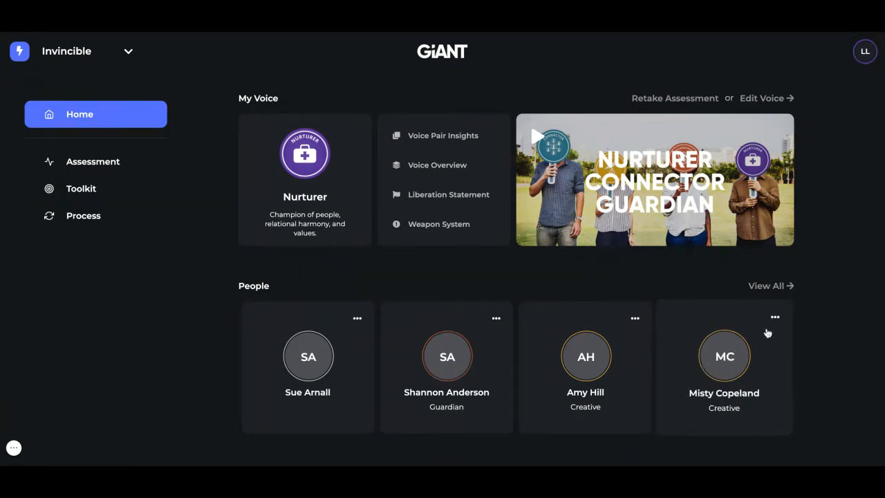
pyautogui.moveTo(744, 316)
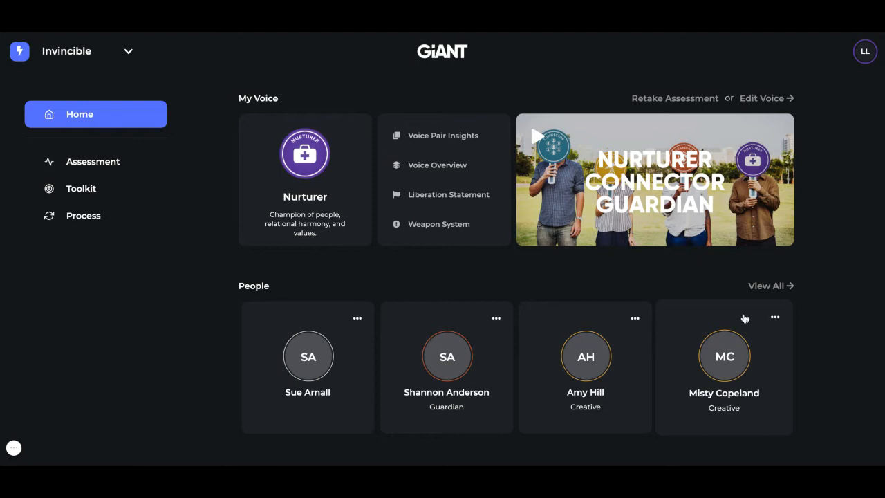
pyautogui.click(92, 161)
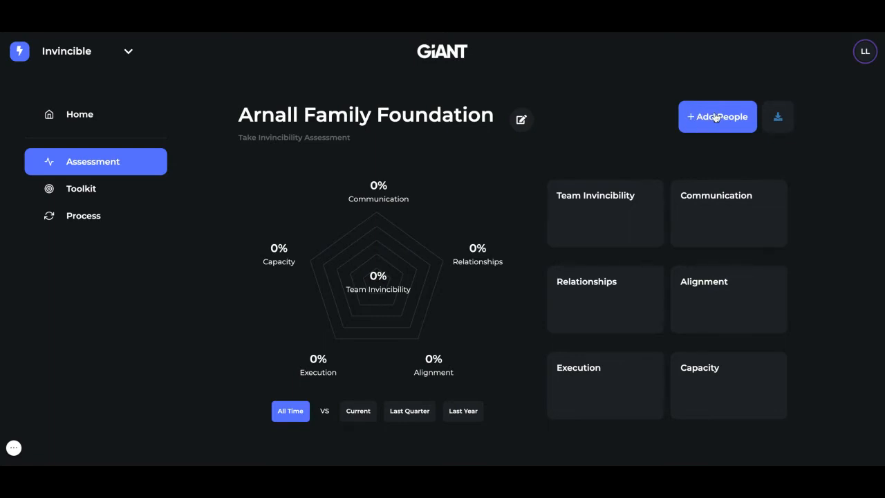
# Start adding people to the team and add an extra empty email/name row
pyautogui.click(716, 116)
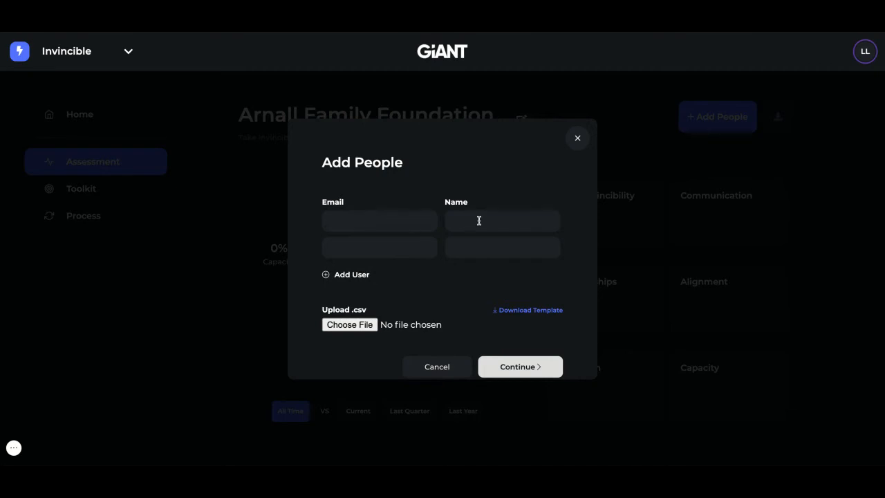
pyautogui.moveTo(498, 376)
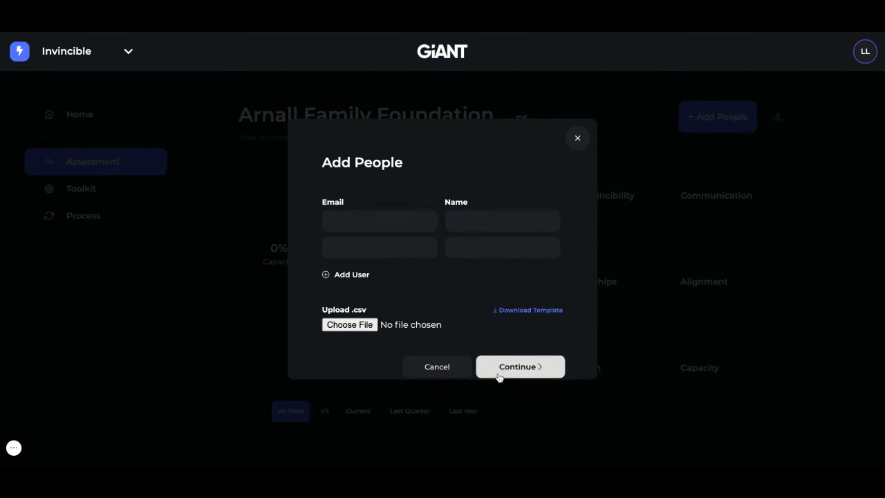
pyautogui.moveTo(412, 230)
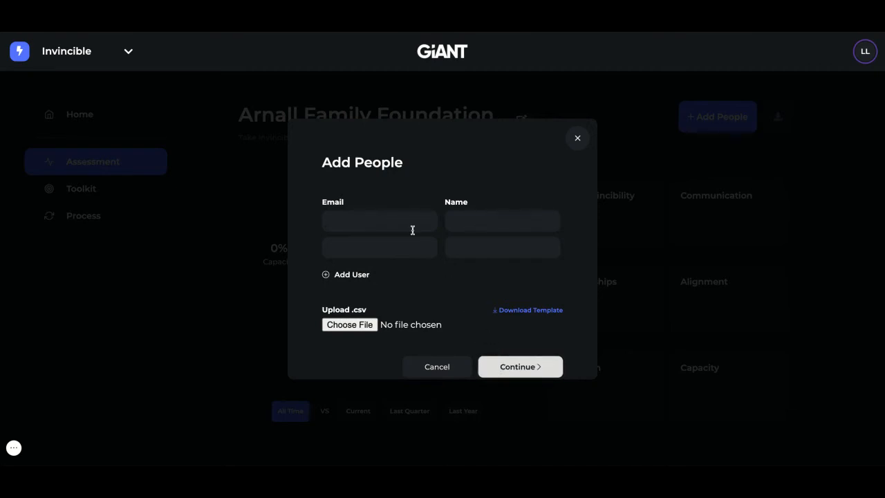
pyautogui.click(346, 274)
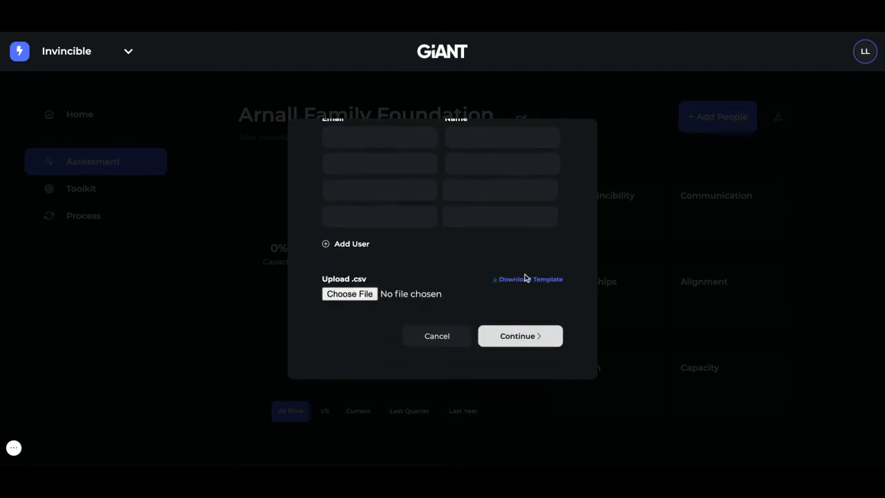
pyautogui.moveTo(514, 283)
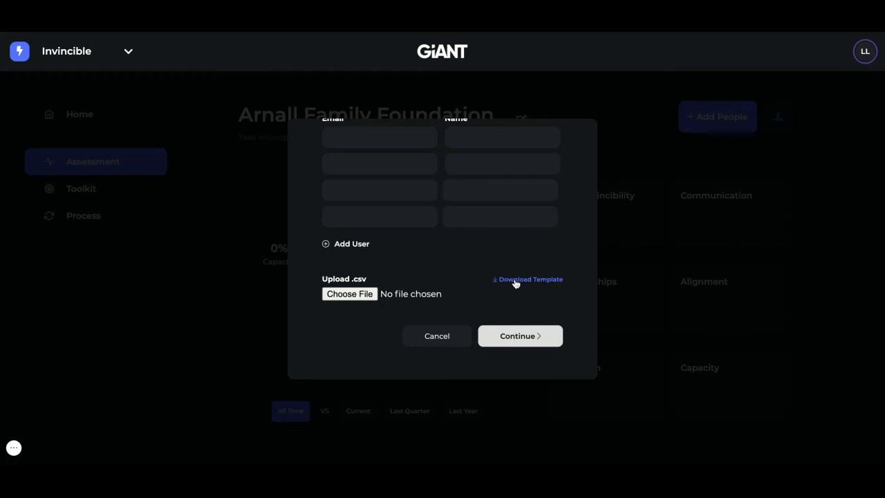
pyautogui.moveTo(435, 288)
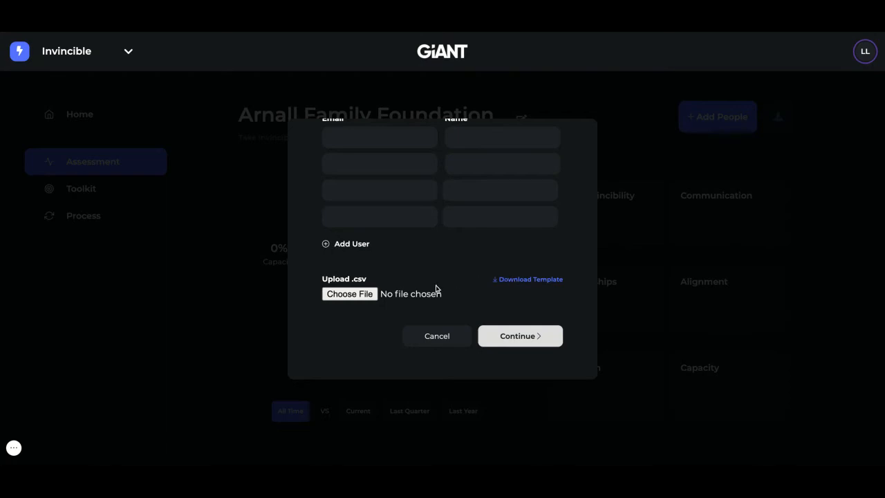
pyautogui.moveTo(478, 289)
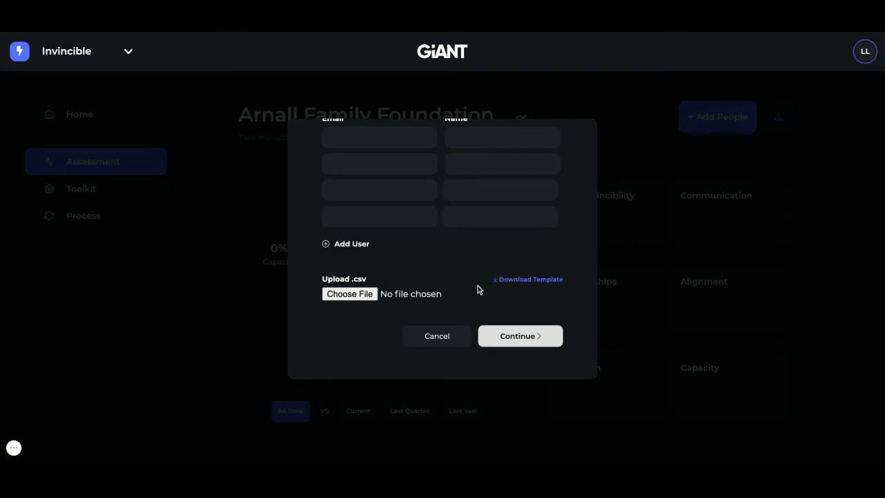
pyautogui.moveTo(385, 285)
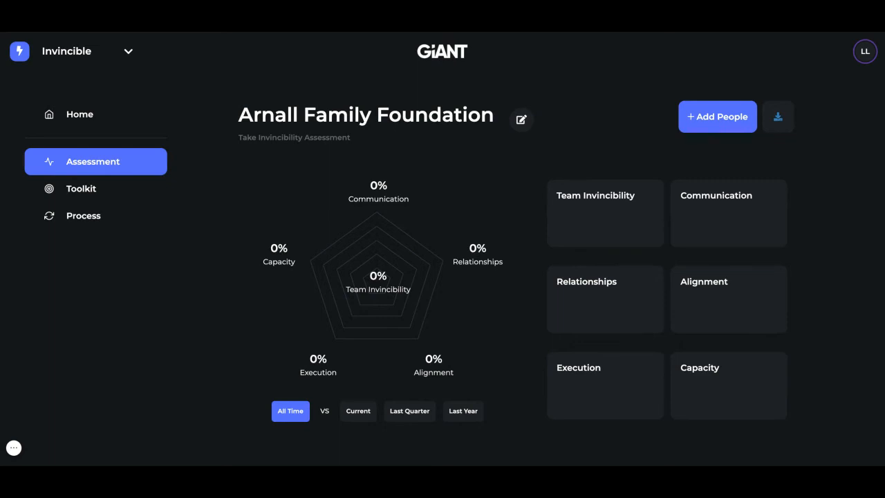
pyautogui.moveTo(872, 51)
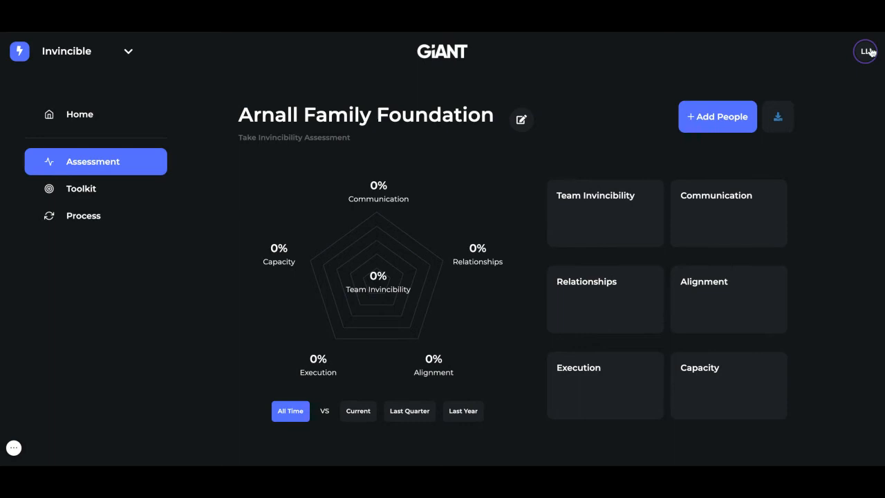
# Reach Customer Support through the LL avatar's account menu
pyautogui.click(865, 51)
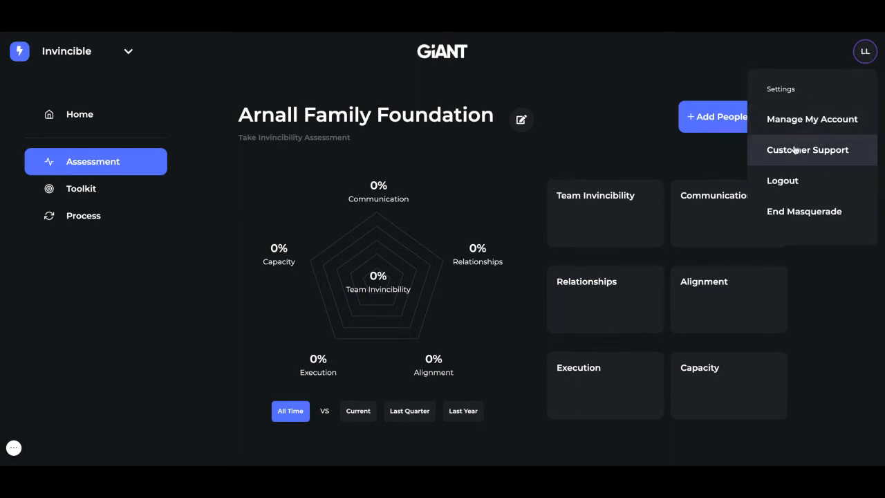
pyautogui.click(807, 149)
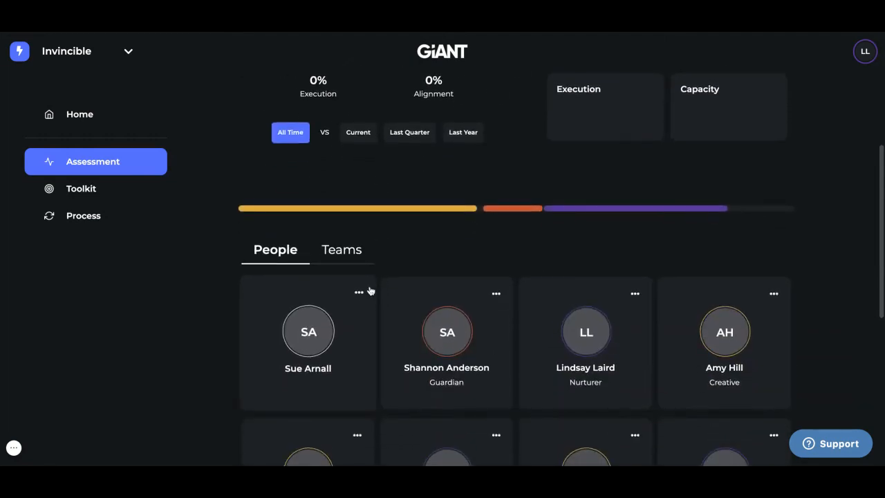
# Scroll down the Assessment page to the grid of member cards with voice types
pyautogui.scroll(-3)
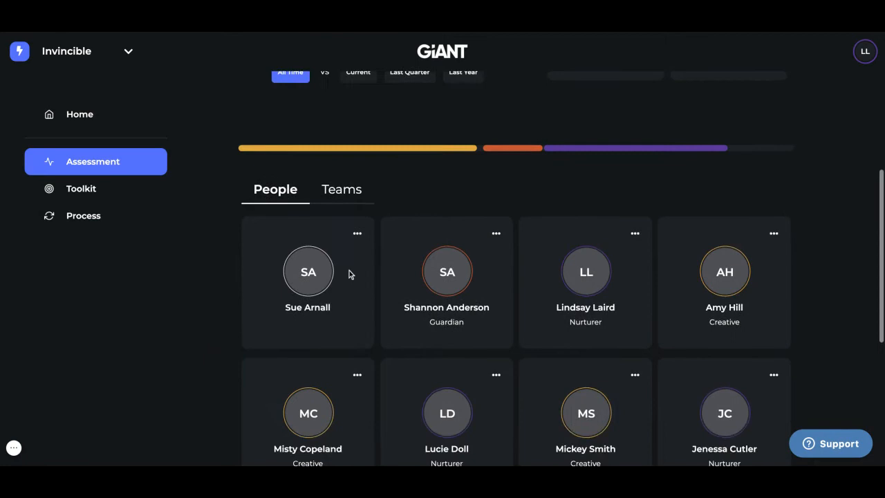
pyautogui.scroll(-3)
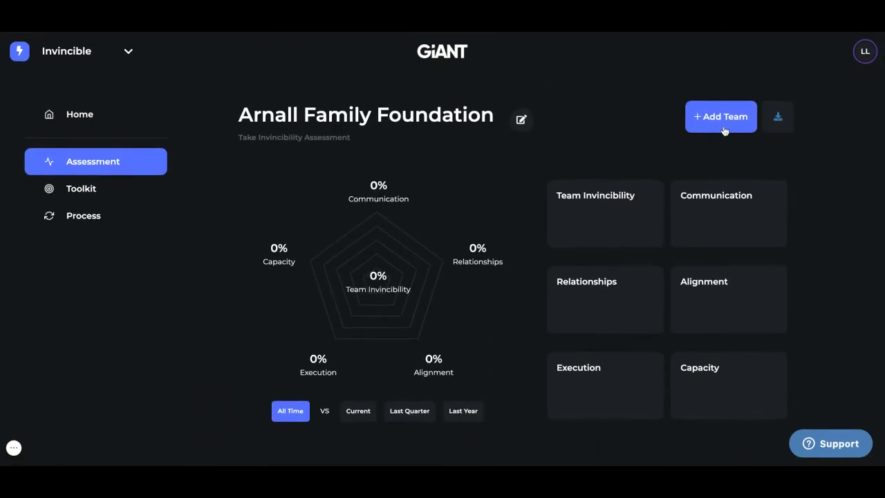
pyautogui.moveTo(697, 130)
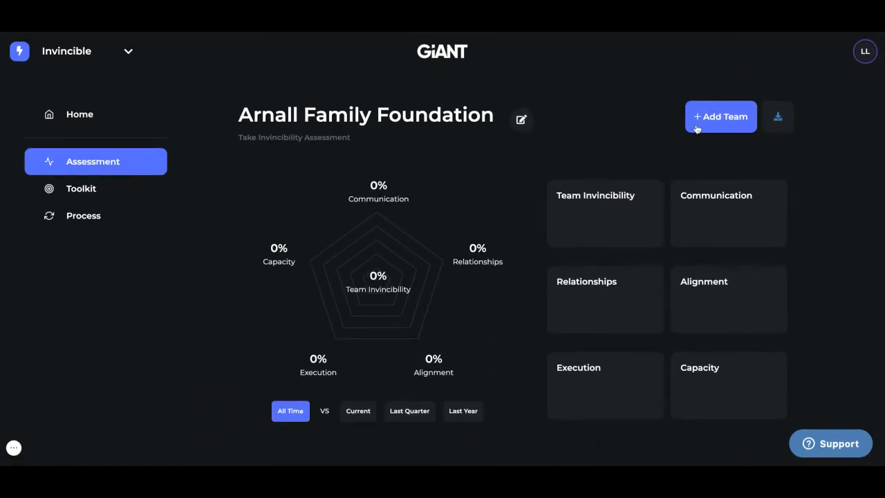
pyautogui.click(720, 116)
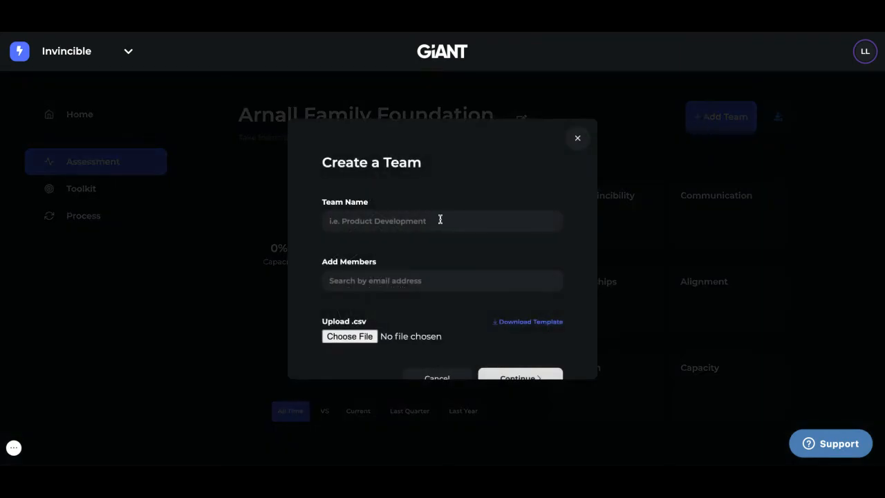
pyautogui.write('fina')
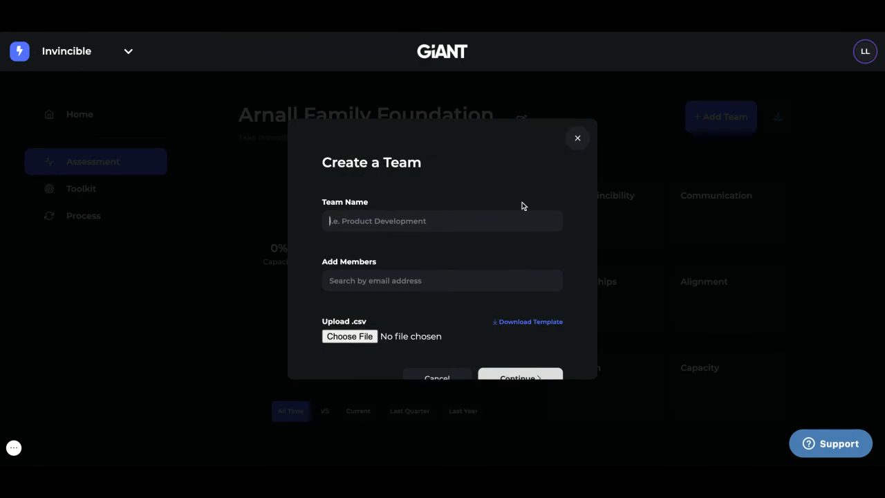
pyautogui.click(578, 138)
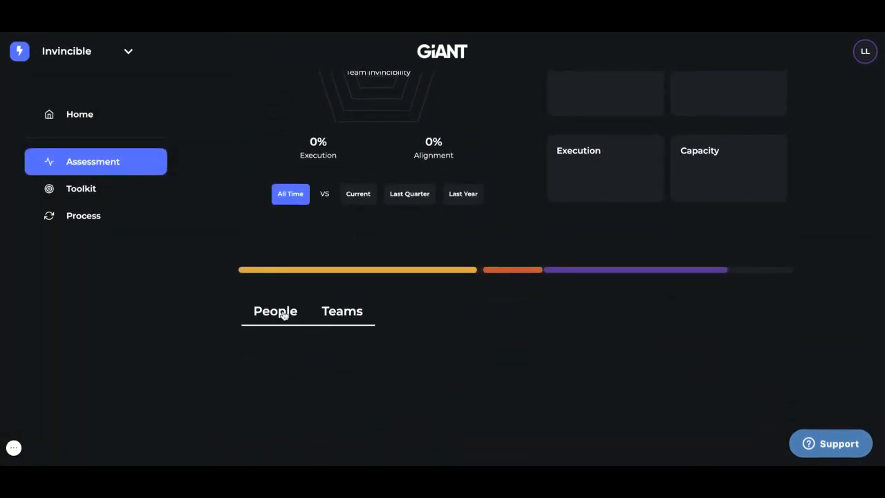
# Show the People tab's member cards, browse them, and return to the dashboard top
pyautogui.click(273, 311)
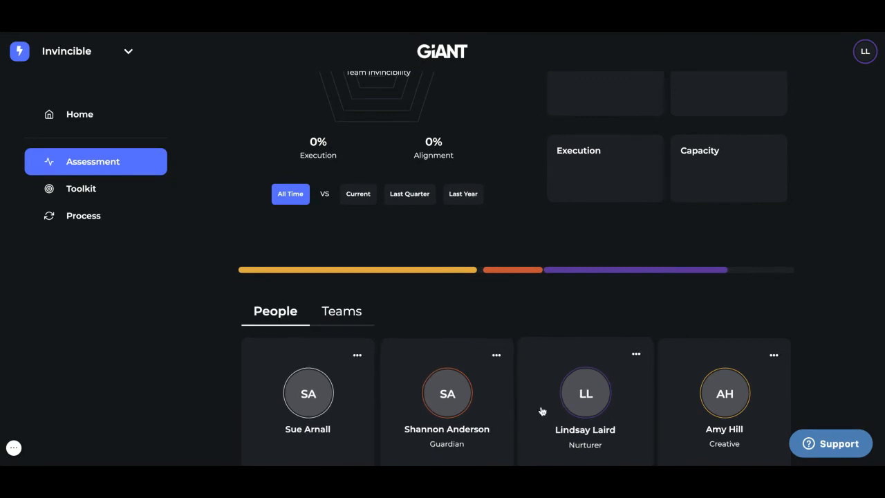
pyautogui.scroll(-3)
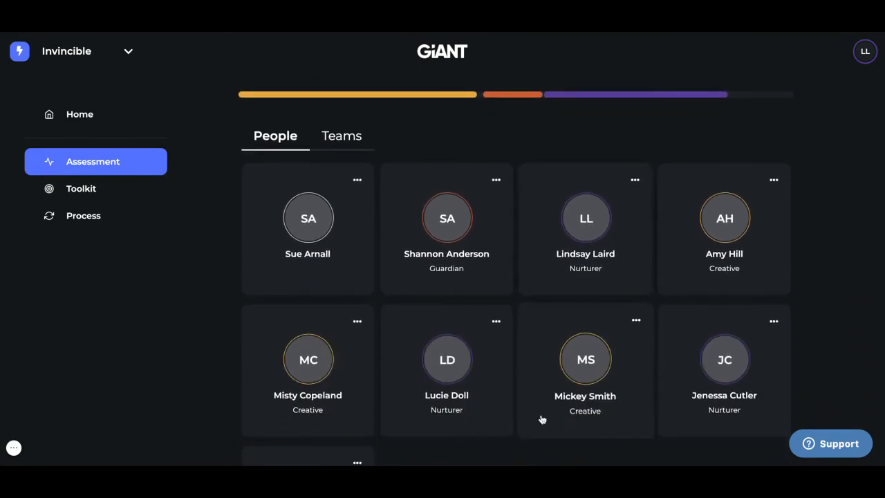
pyautogui.click(342, 135)
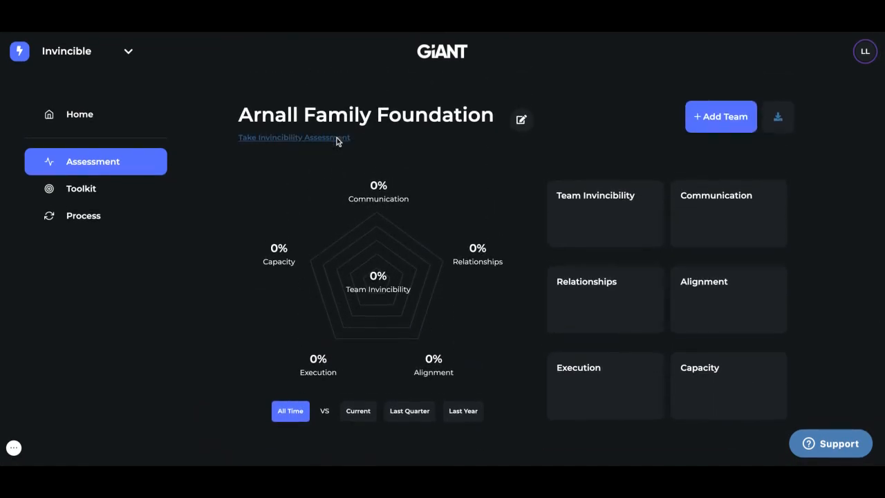
pyautogui.moveTo(321, 232)
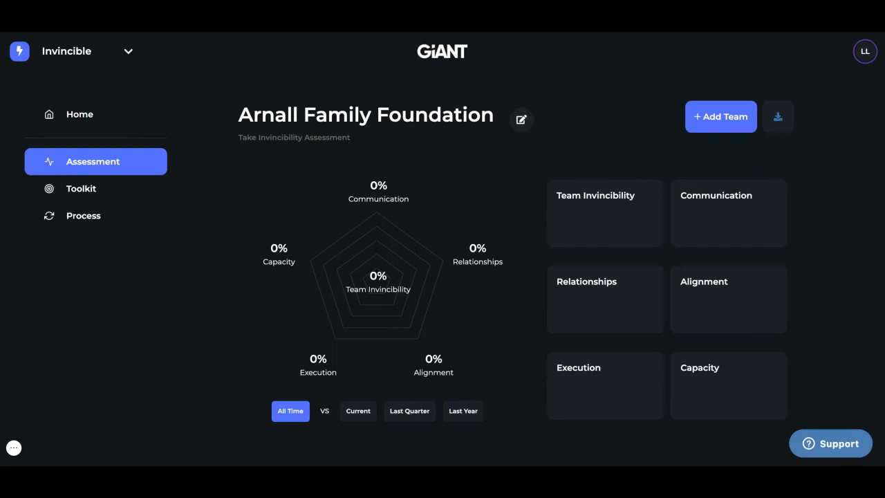
pyautogui.moveTo(301, 141)
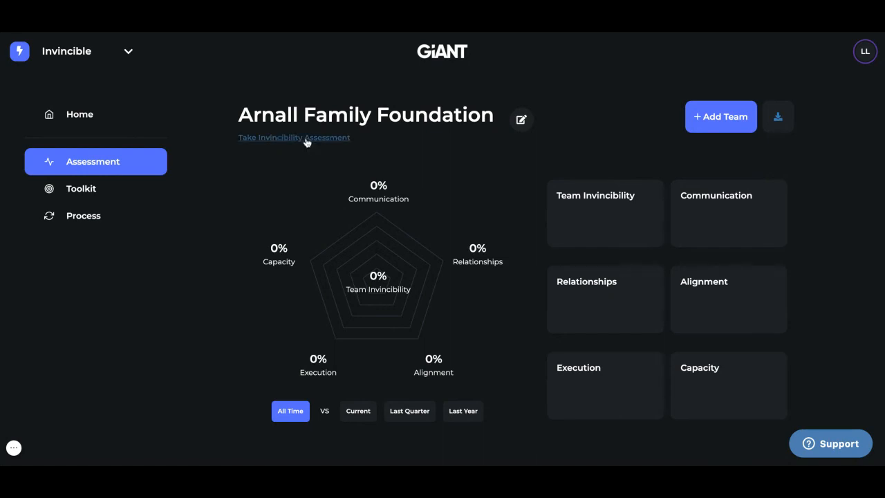
pyautogui.moveTo(266, 141)
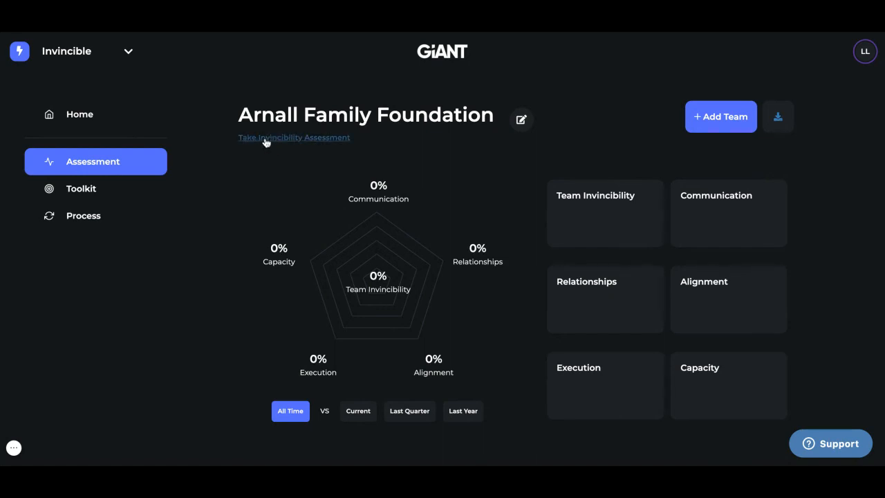
pyautogui.moveTo(294, 141)
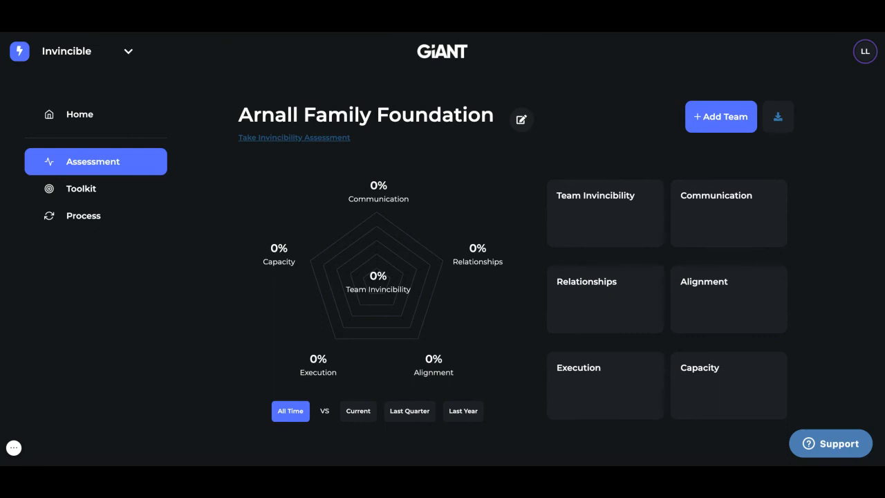
pyautogui.moveTo(285, 270)
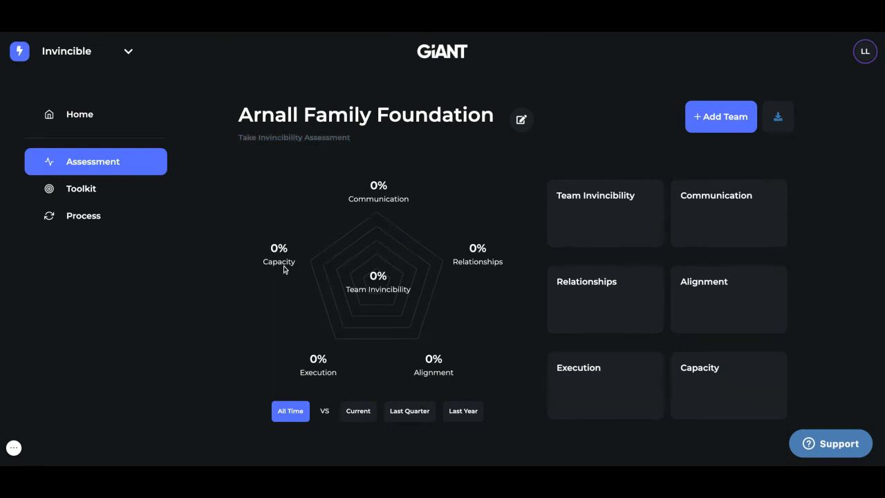
pyautogui.moveTo(390, 193)
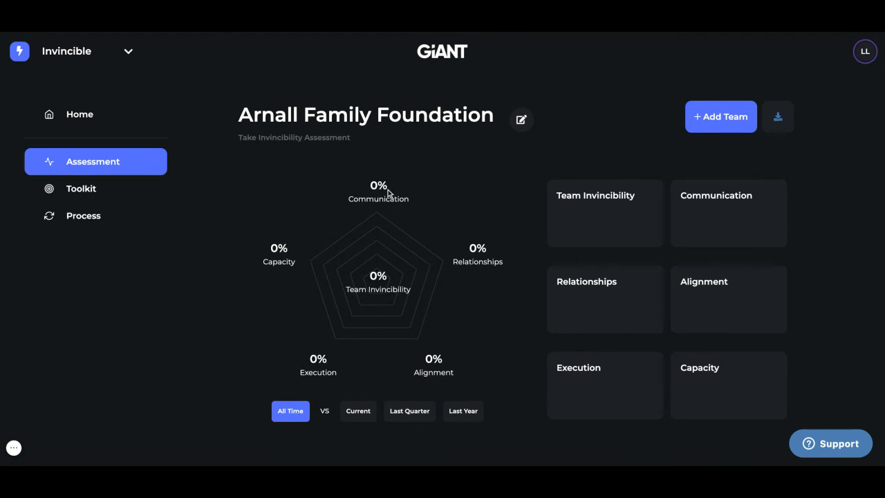
pyautogui.moveTo(475, 270)
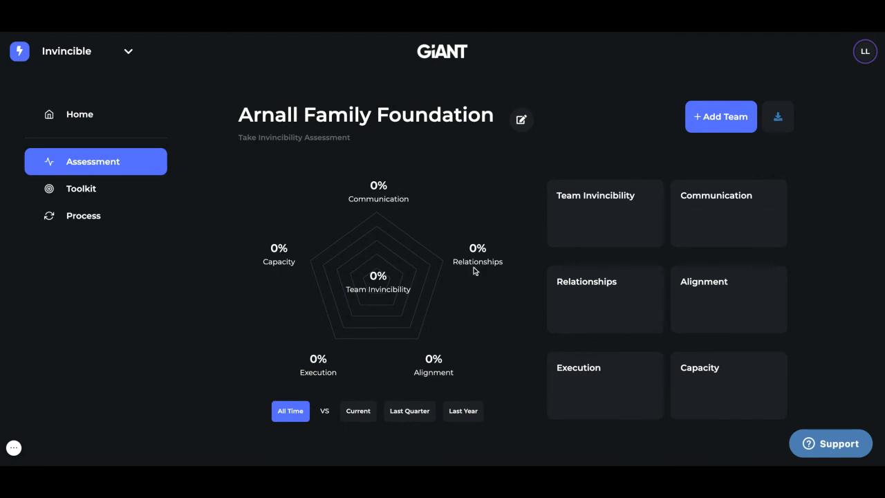
pyautogui.moveTo(286, 260)
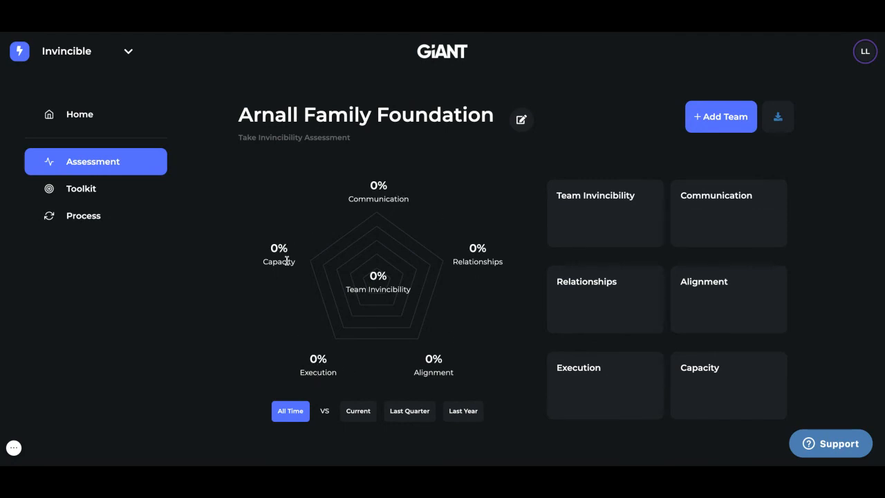
pyautogui.moveTo(343, 240)
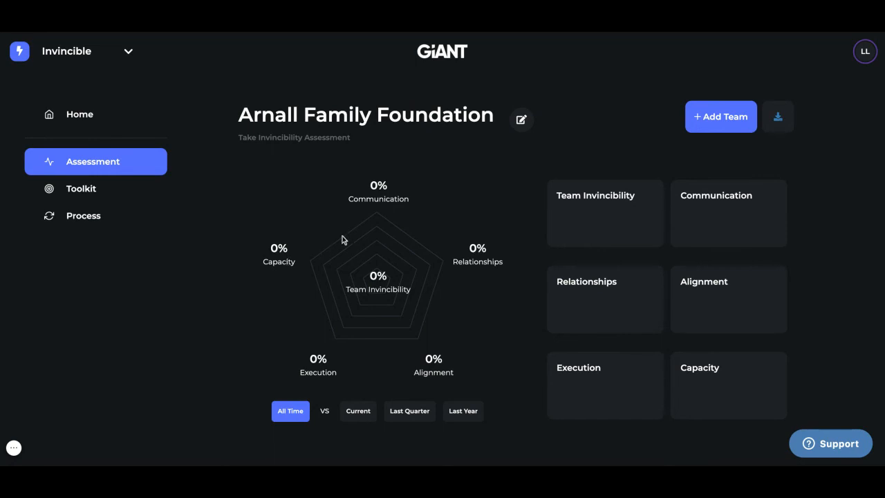
pyautogui.scroll(-3)
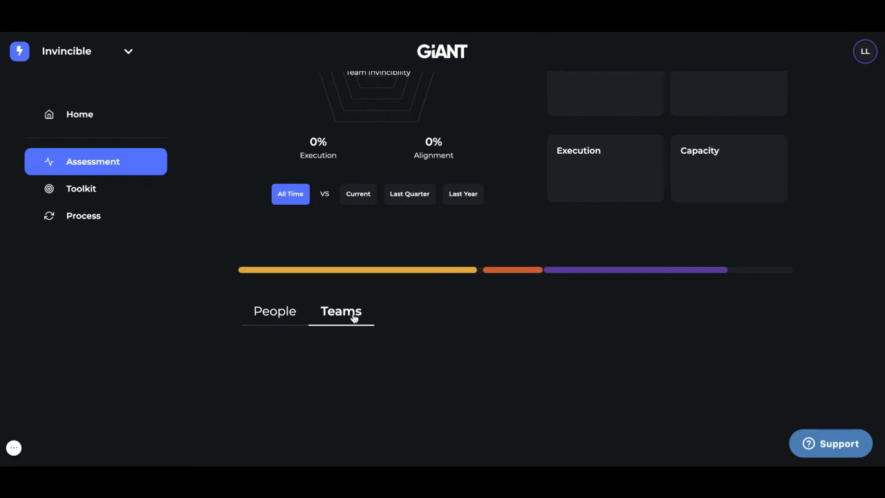
pyautogui.moveTo(437, 315)
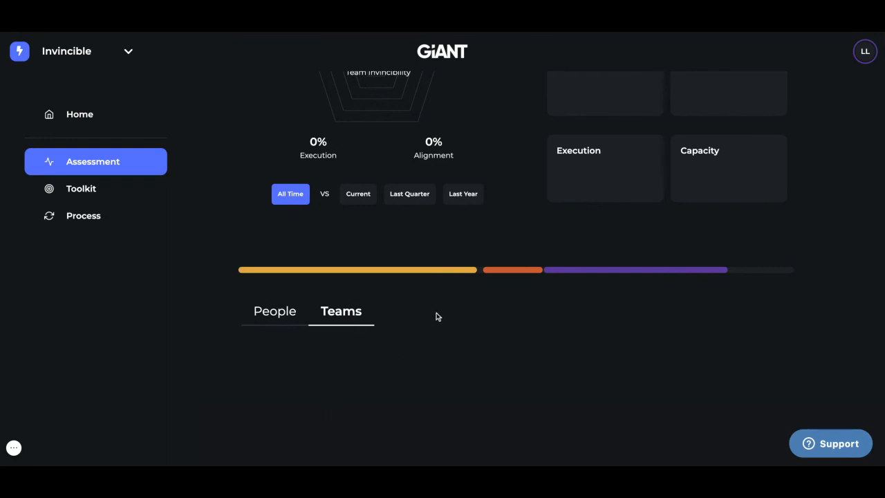
pyautogui.moveTo(416, 274)
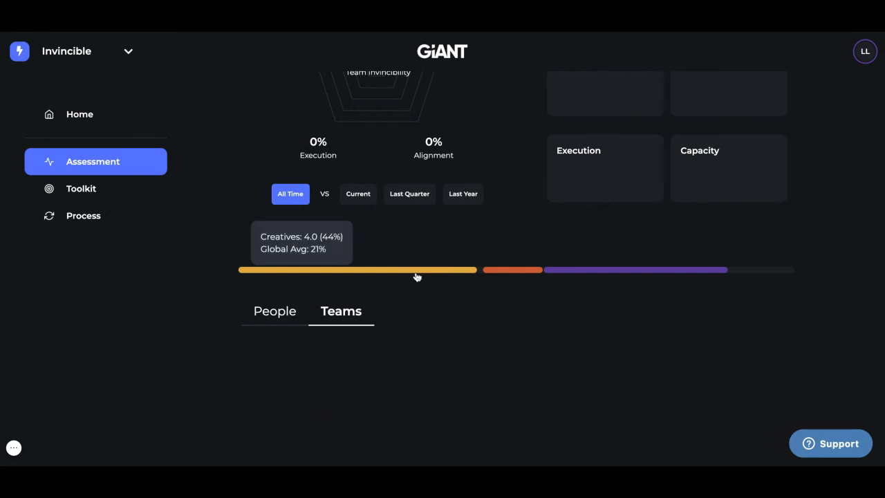
pyautogui.moveTo(409, 273)
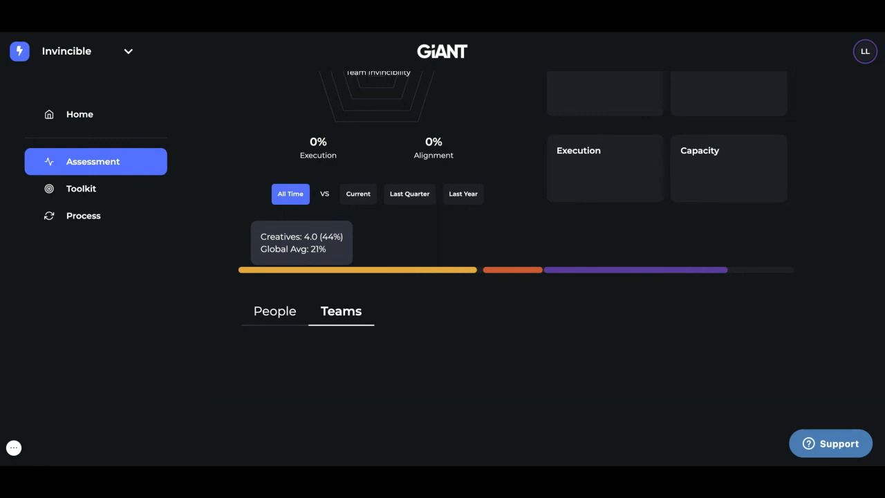
pyautogui.moveTo(499, 274)
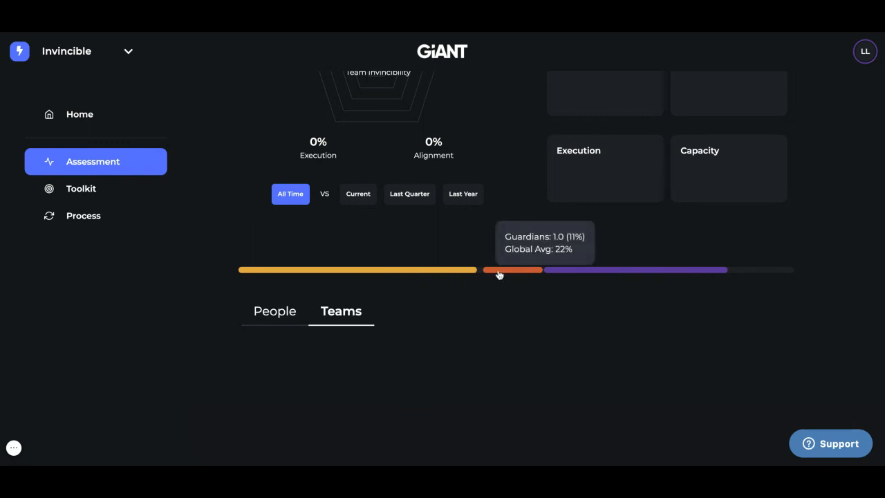
pyautogui.moveTo(565, 271)
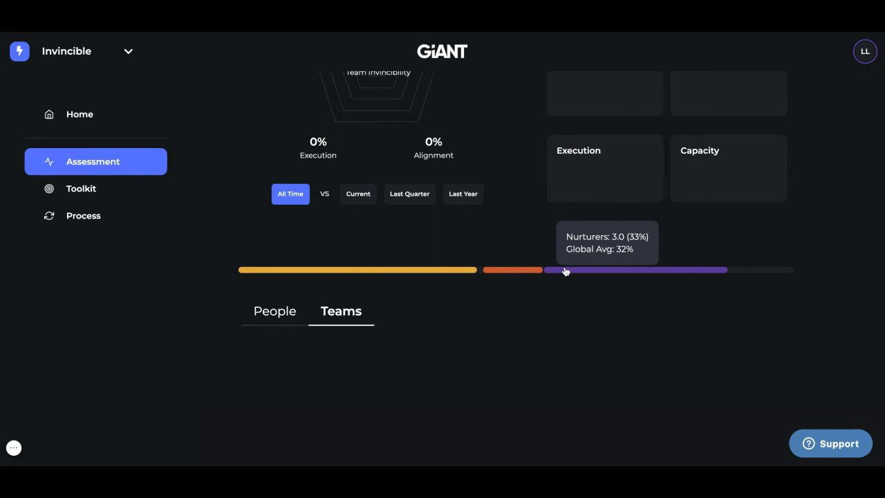
pyautogui.moveTo(432, 292)
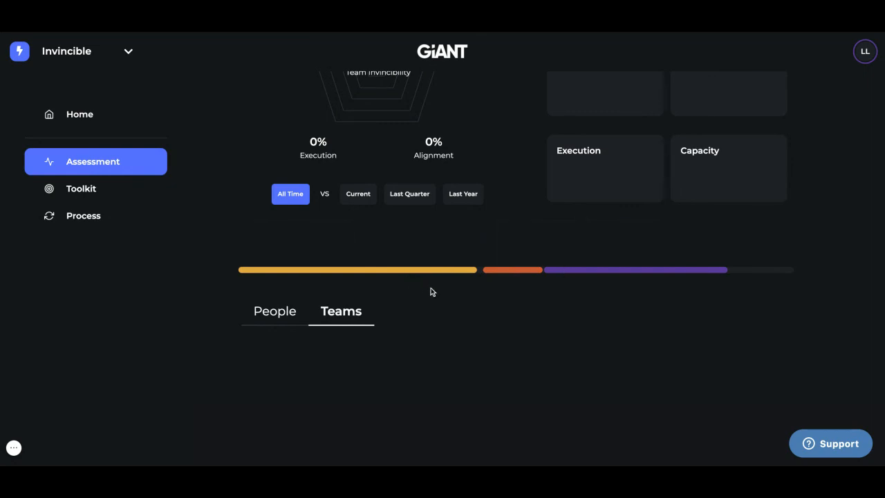
pyautogui.moveTo(417, 286)
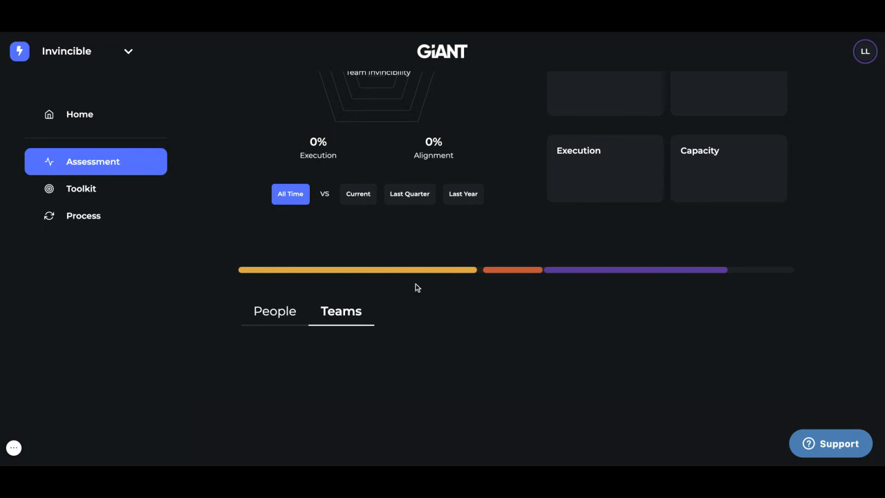
pyautogui.moveTo(401, 291)
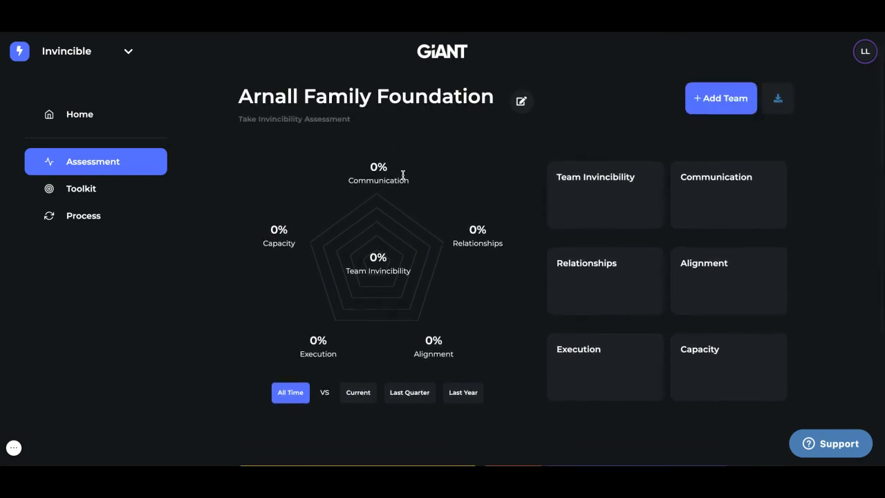
pyautogui.moveTo(318, 193)
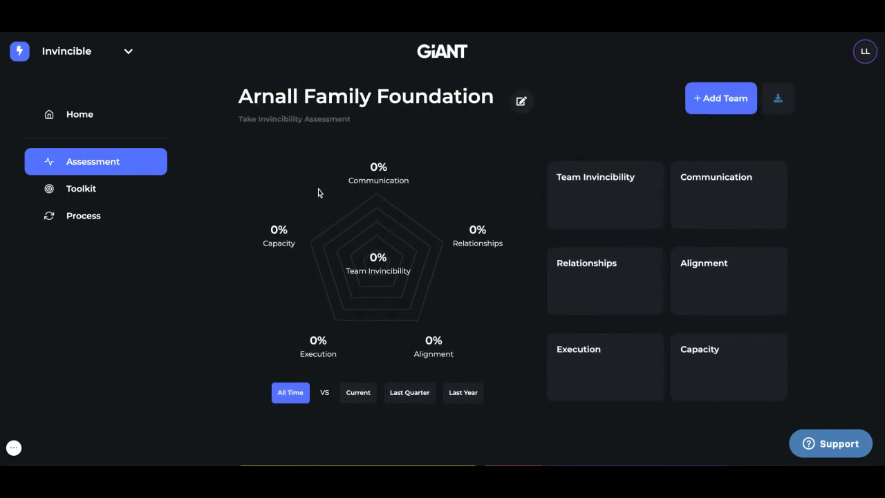